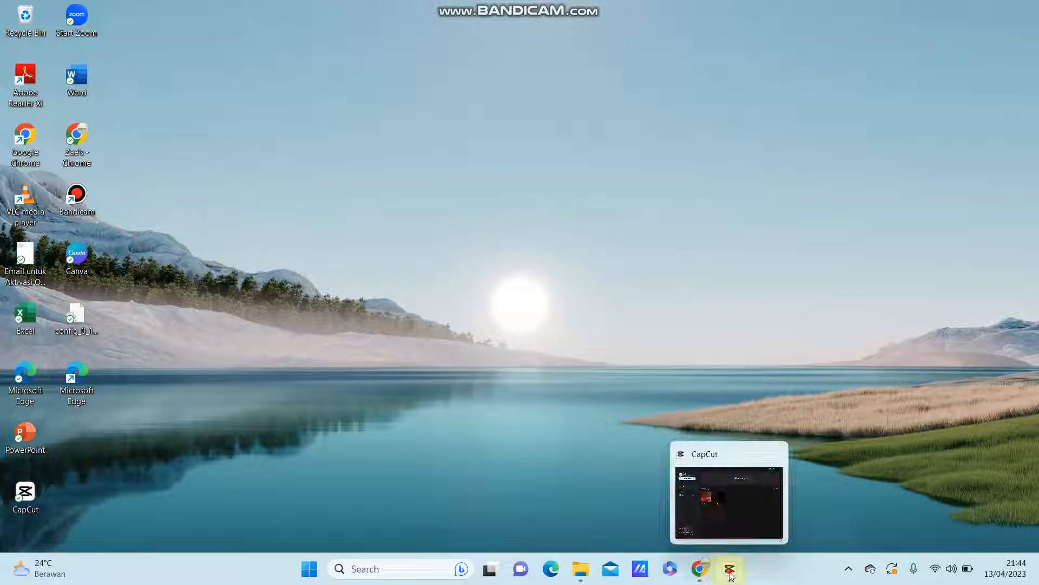
Step: Restore the CapCut window to its start page listing projects 0405 and 0403
{"action": "left_click", "coordinate": [727, 568]}
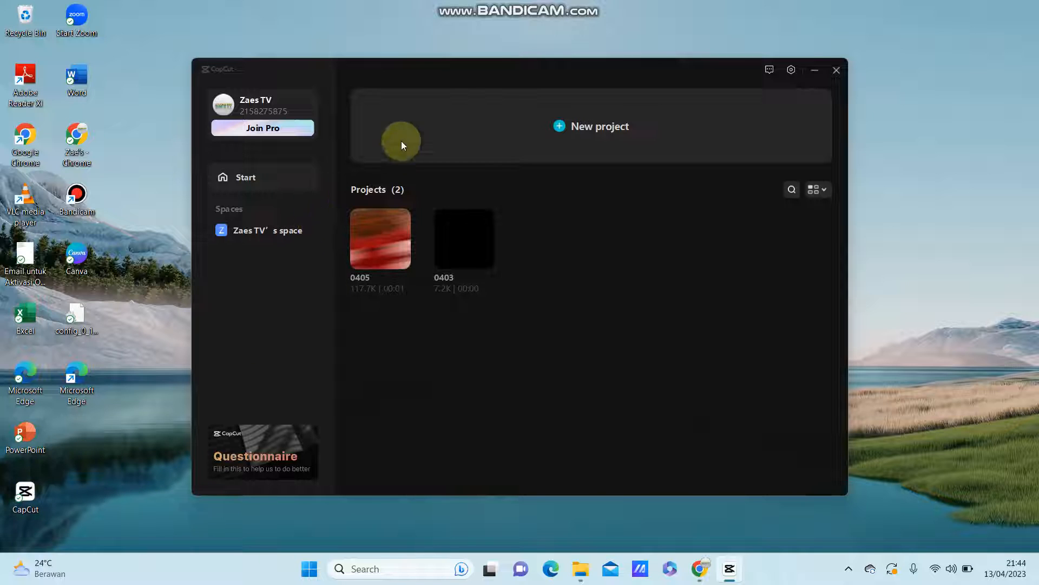
{"action": "mouse_move", "coordinate": [825, 76]}
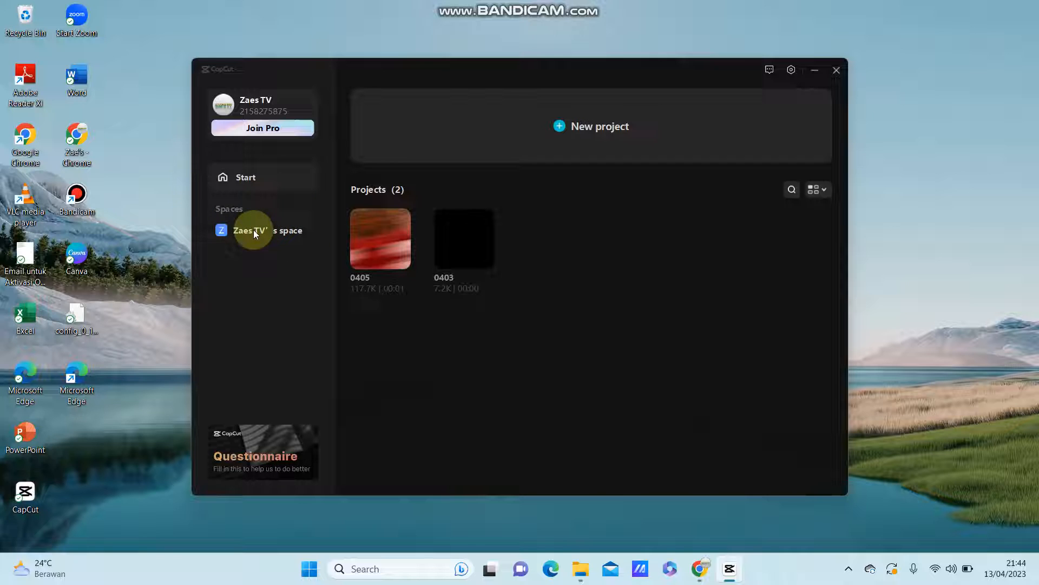
Step: Enter the account's cloud Space and begin an upload to it
{"action": "left_click", "coordinate": [262, 229]}
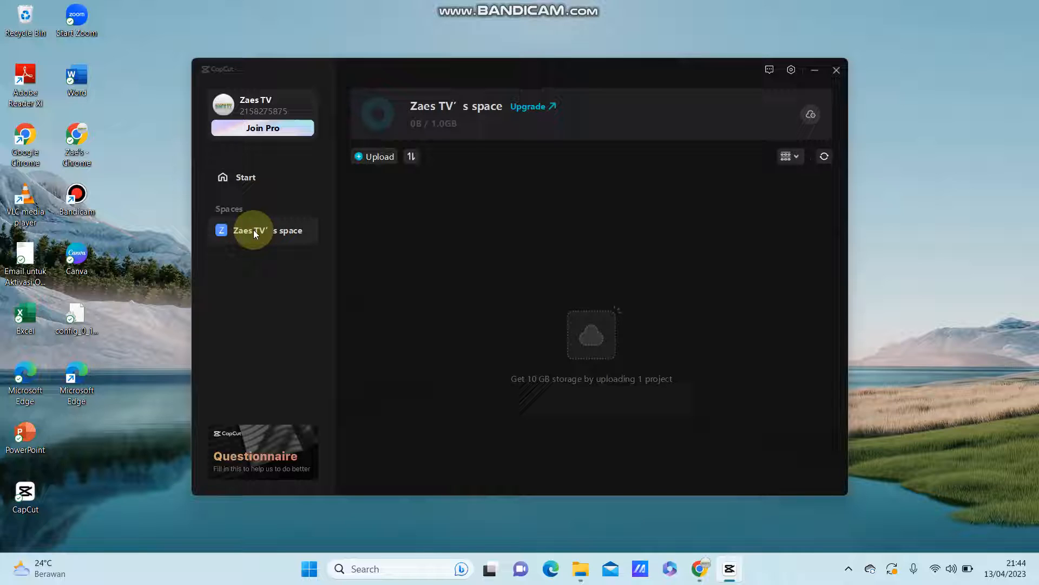
{"action": "mouse_move", "coordinate": [495, 285]}
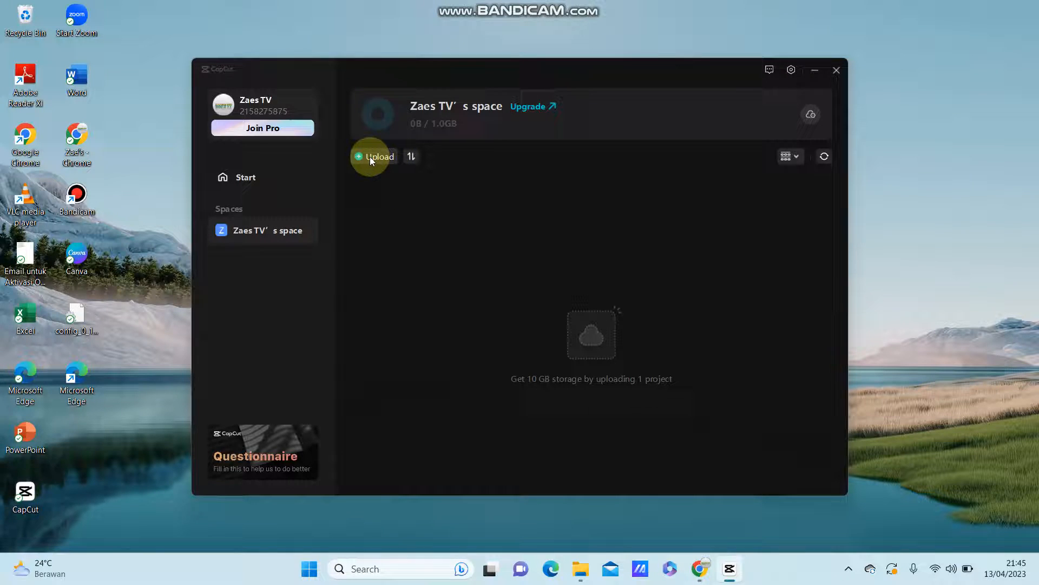
{"action": "left_click", "coordinate": [376, 156]}
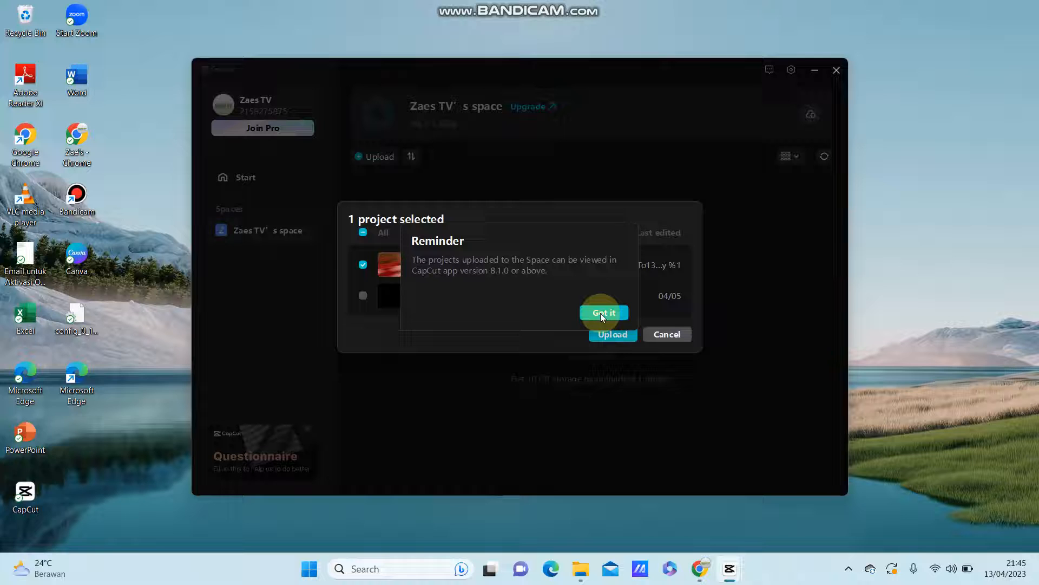
Step: Upload project 0405, accepting the version reminder, and show the transfer list
{"action": "left_click", "coordinate": [603, 312]}
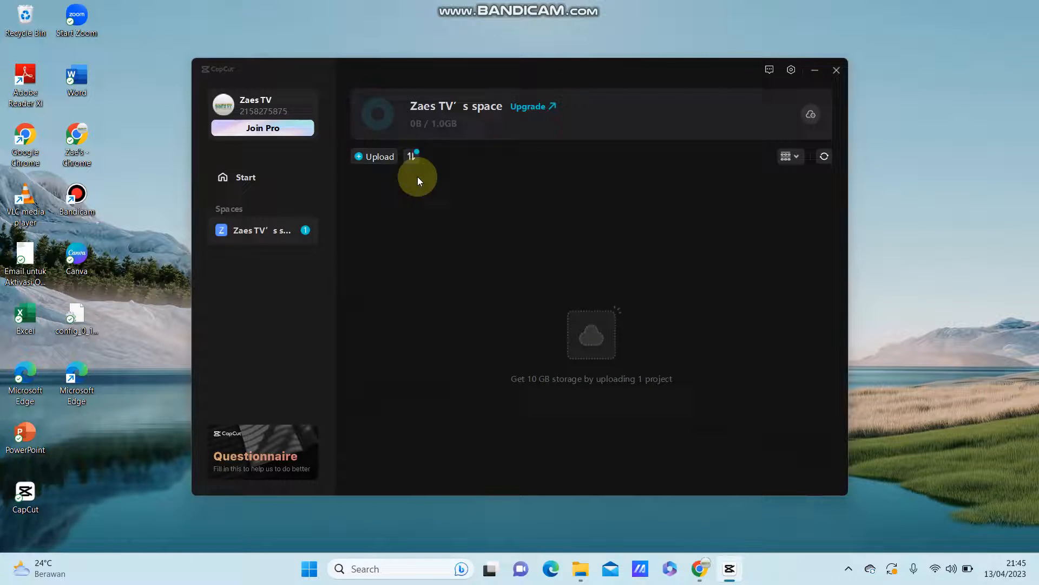
{"action": "left_click", "coordinate": [411, 156]}
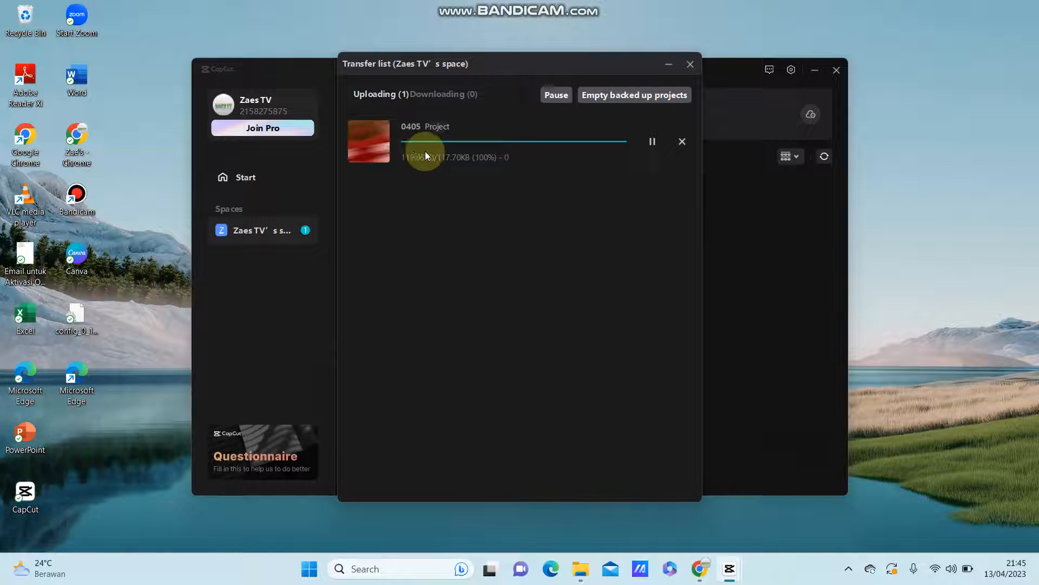
Step: Confirm project 0405 reached 100% and appears in the cloud Space
{"action": "left_click", "coordinate": [690, 64]}
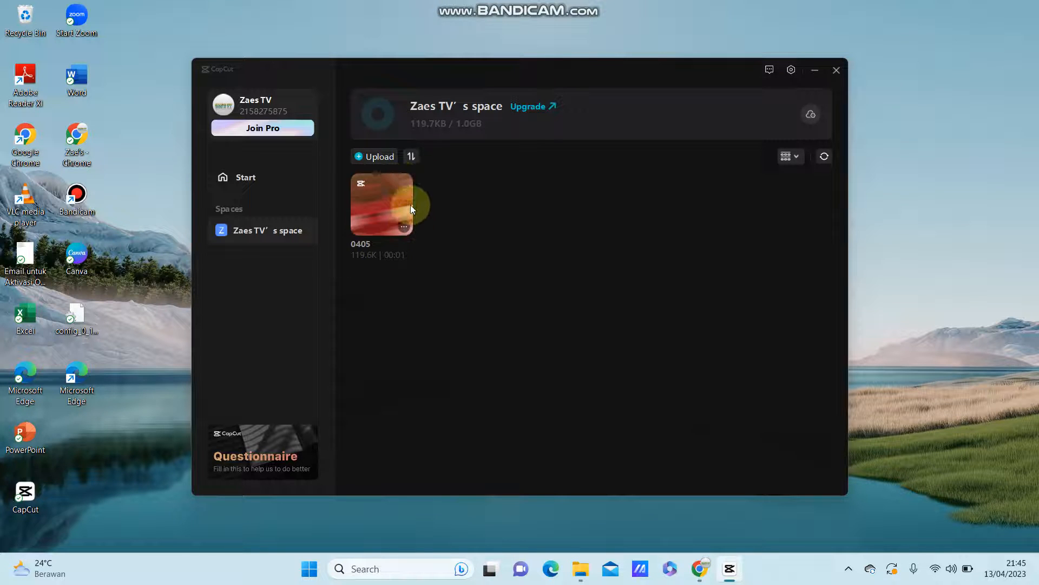
{"action": "mouse_move", "coordinate": [487, 214]}
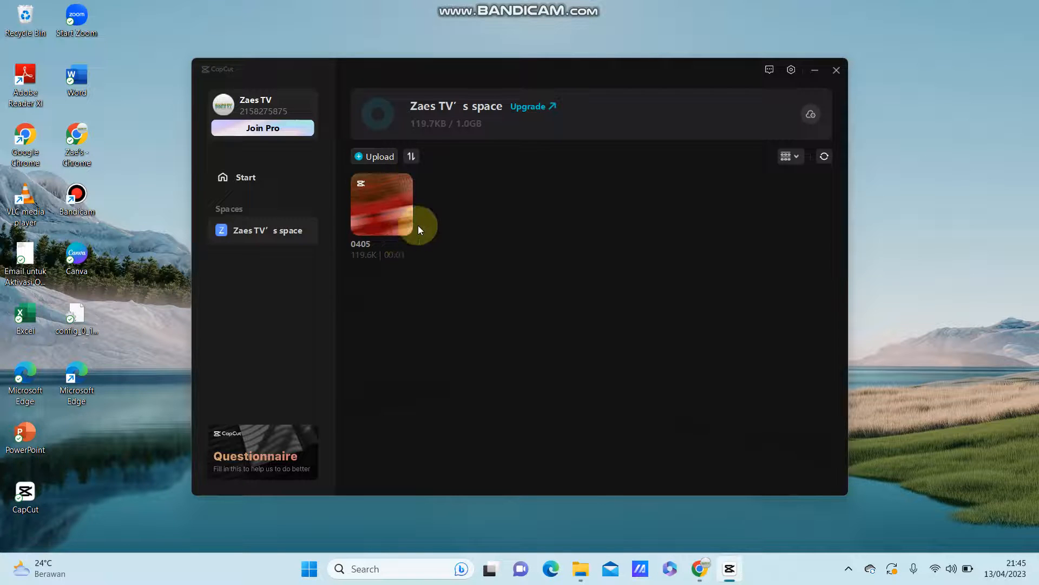
{"action": "mouse_move", "coordinate": [471, 282]}
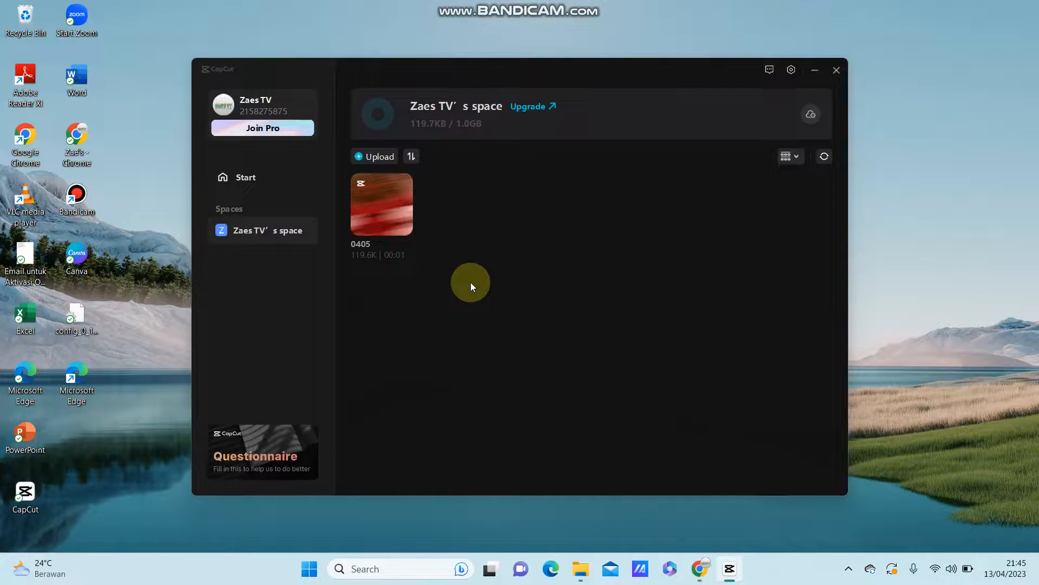
{"action": "mouse_move", "coordinate": [485, 290]}
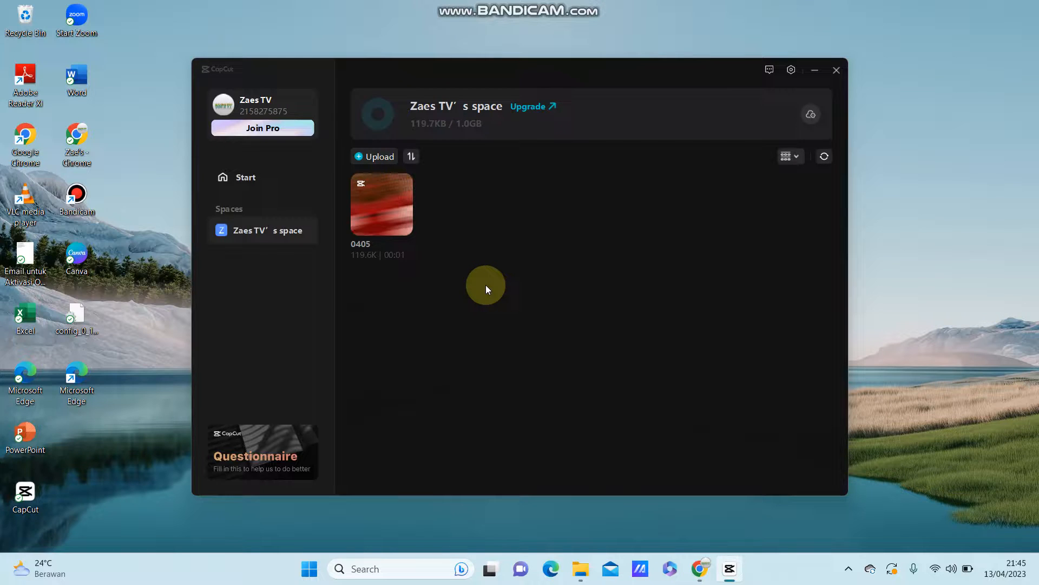
{"action": "mouse_move", "coordinate": [376, 182]}
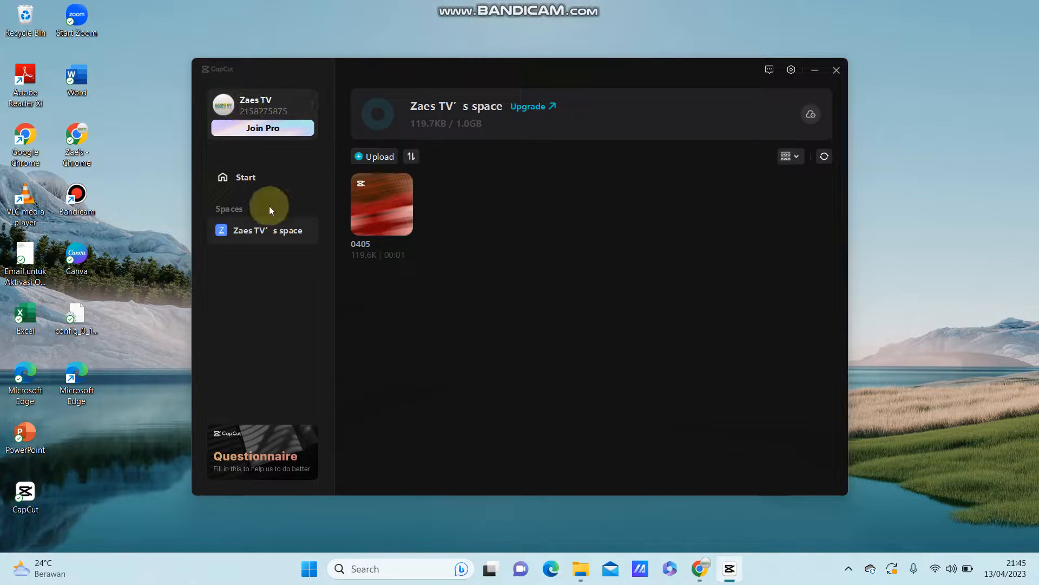
{"action": "mouse_move", "coordinate": [486, 294]}
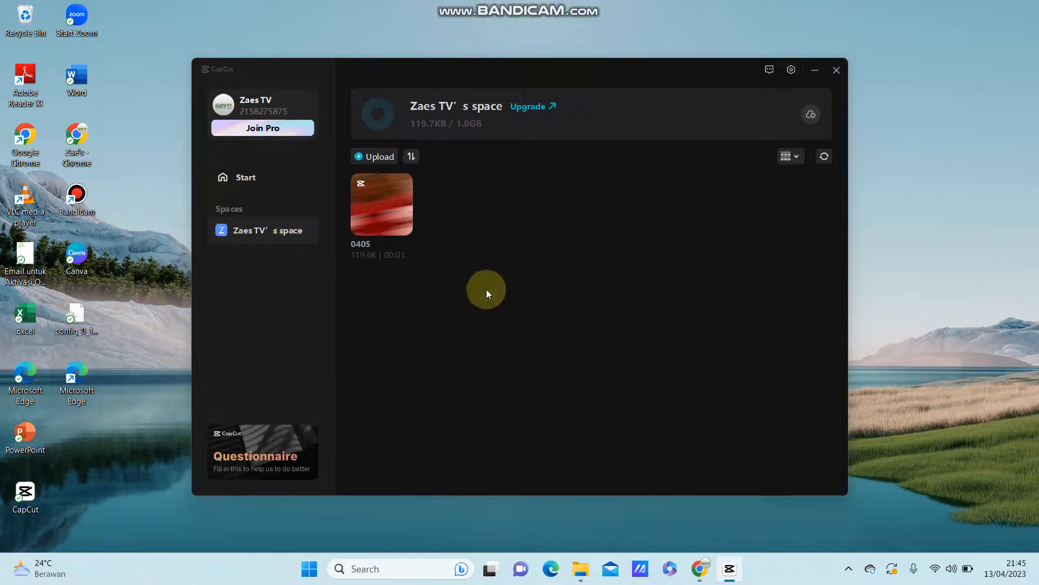
{"action": "mouse_move", "coordinate": [533, 317]}
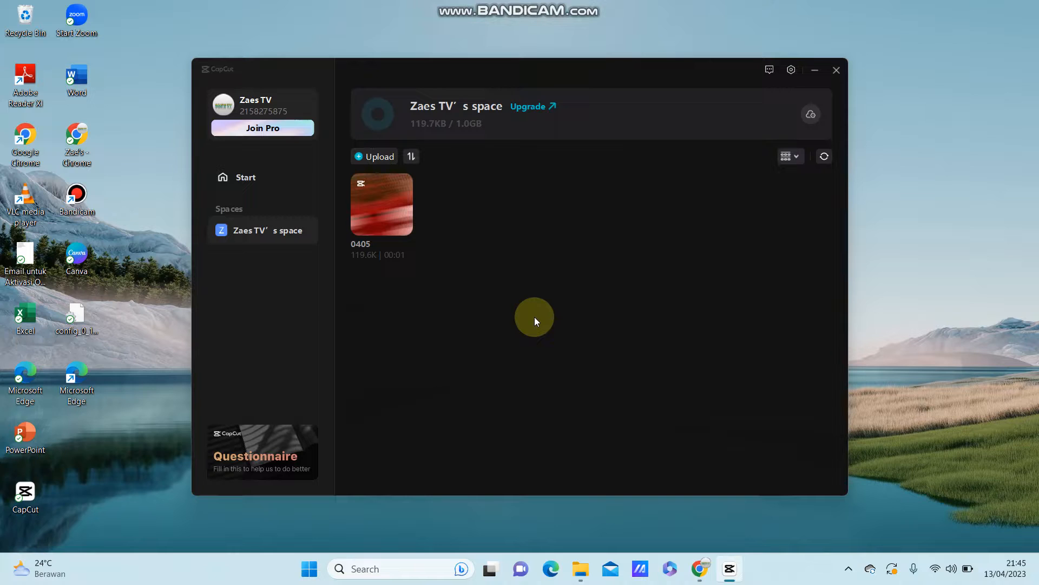